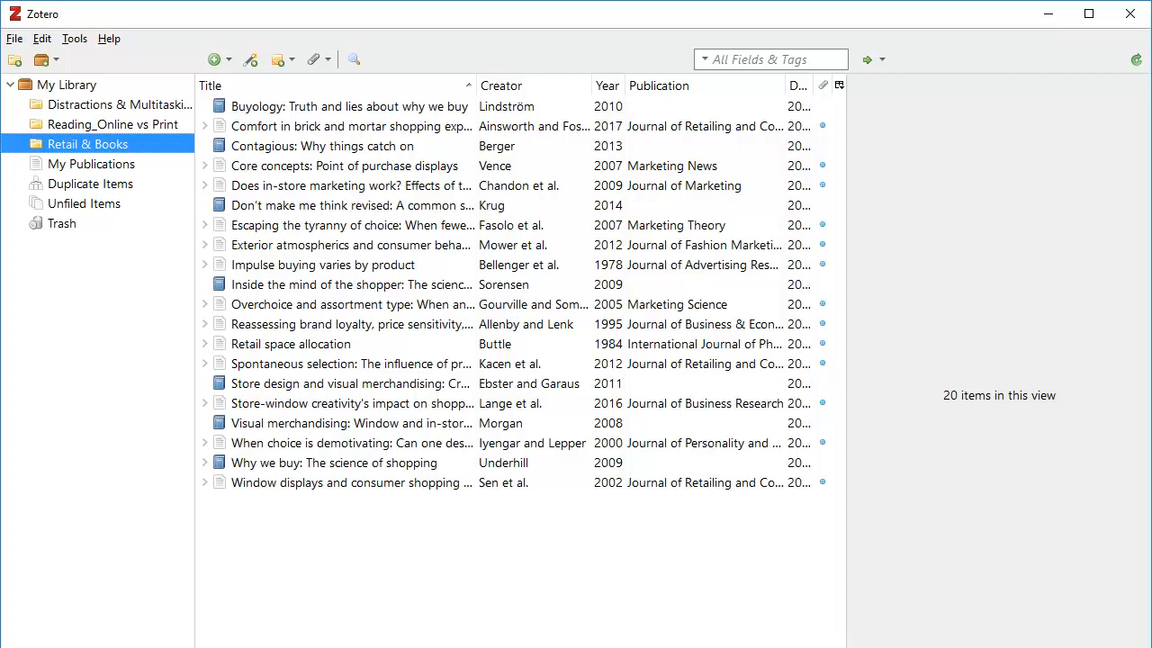
# Switch from the Zotero library to the Word document with the multitasking paragraph.
pyautogui.click(74, 38)
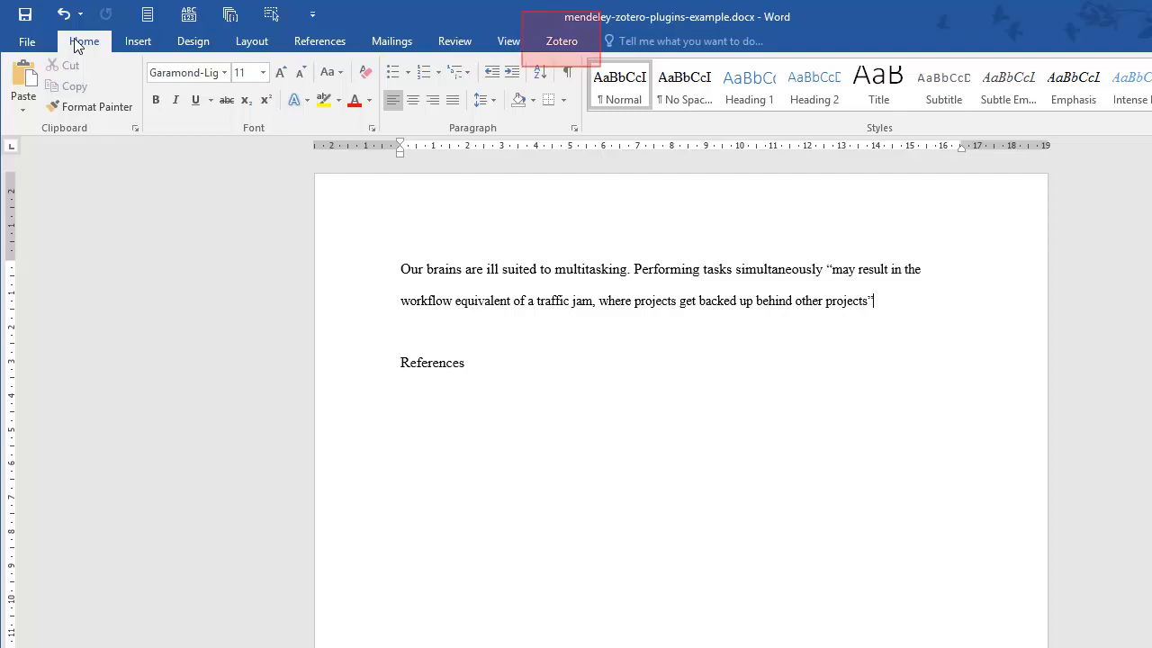
# In Zotero Document Preferences, choose American Psychological Association 6th edition as the style.
pyautogui.click(559, 39)
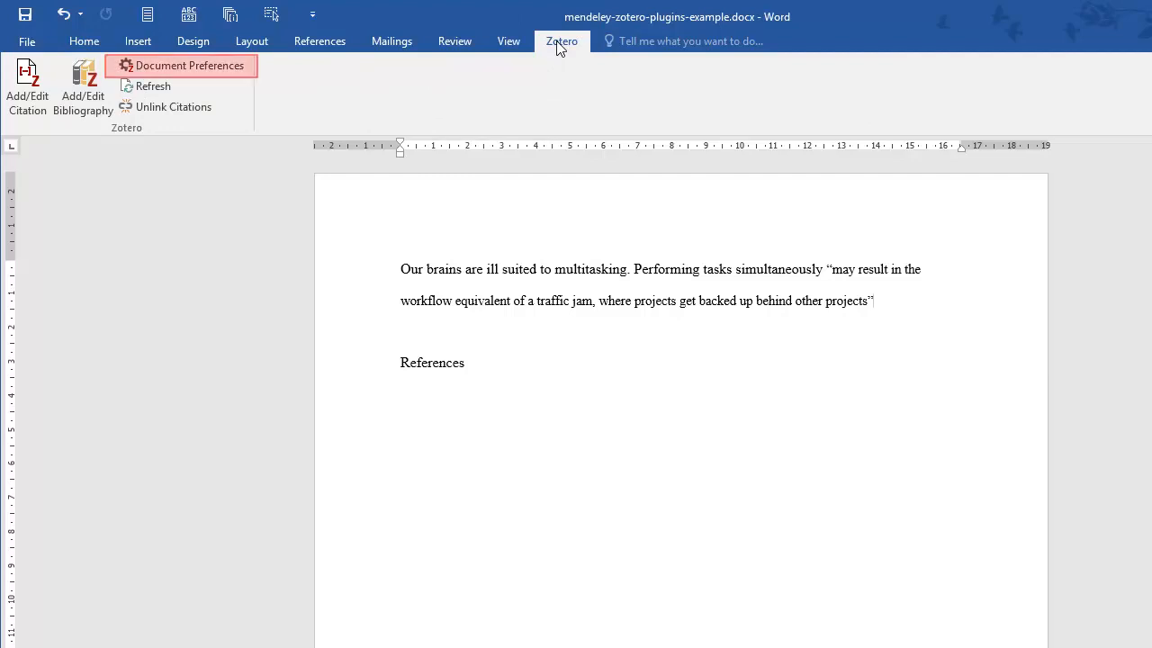
pyautogui.click(189, 65)
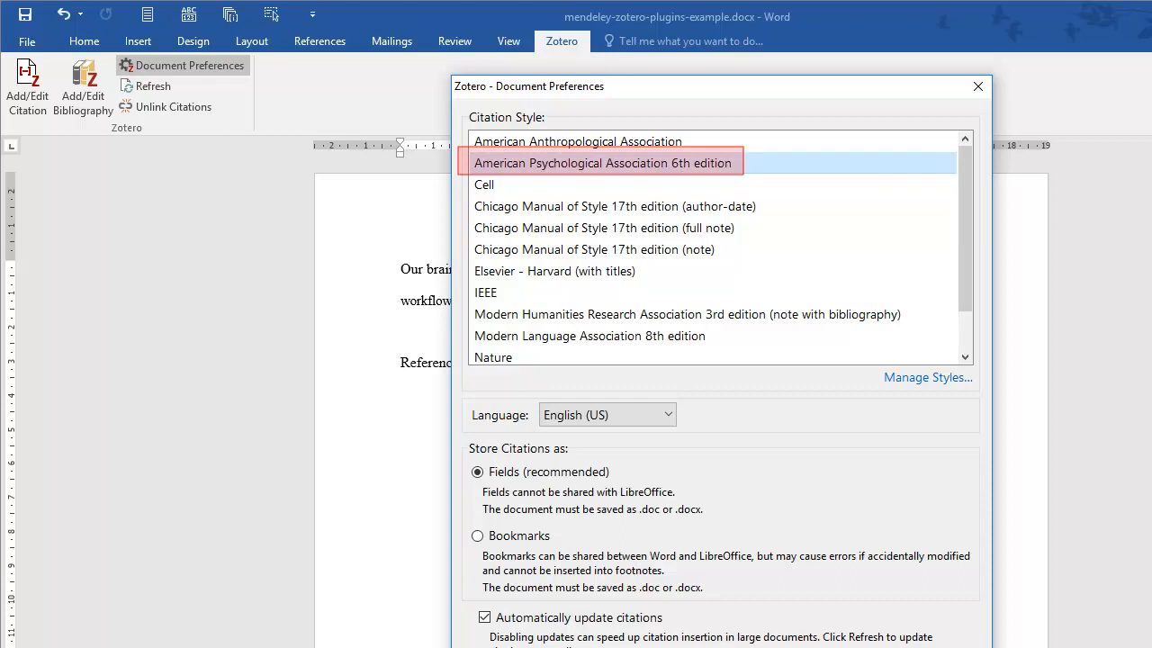
pyautogui.click(601, 162)
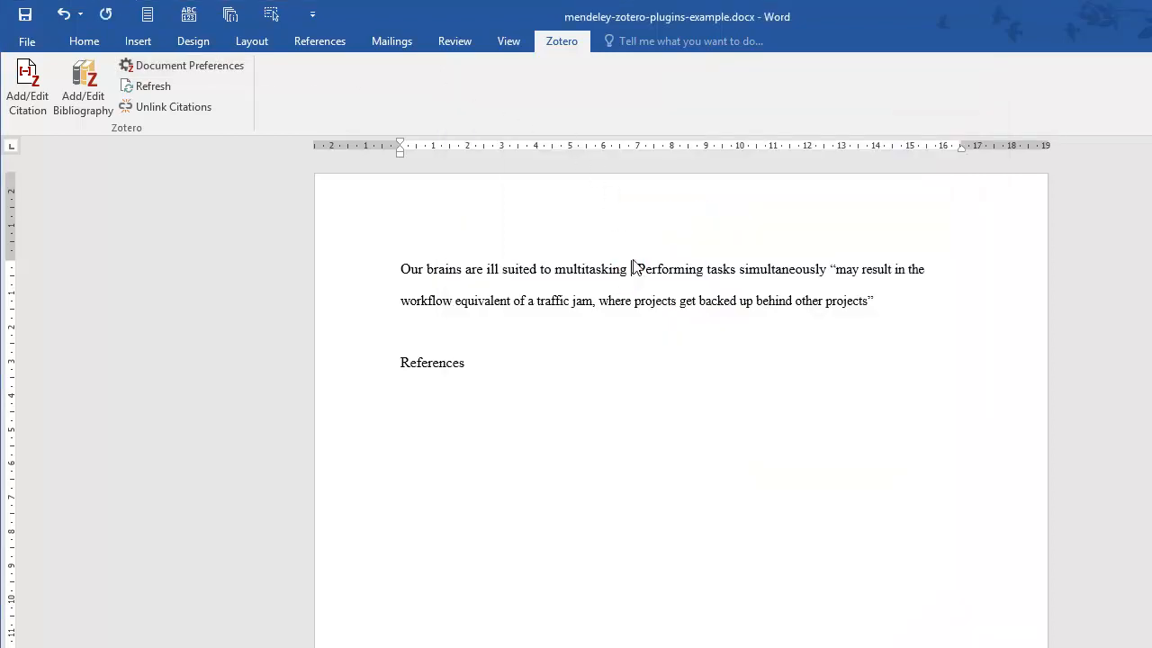
# Insert one citation of Koch et al. 2011, Tombu 2011 and Wood et al. 2012 after 'multitasking'.
pyautogui.click(27, 87)
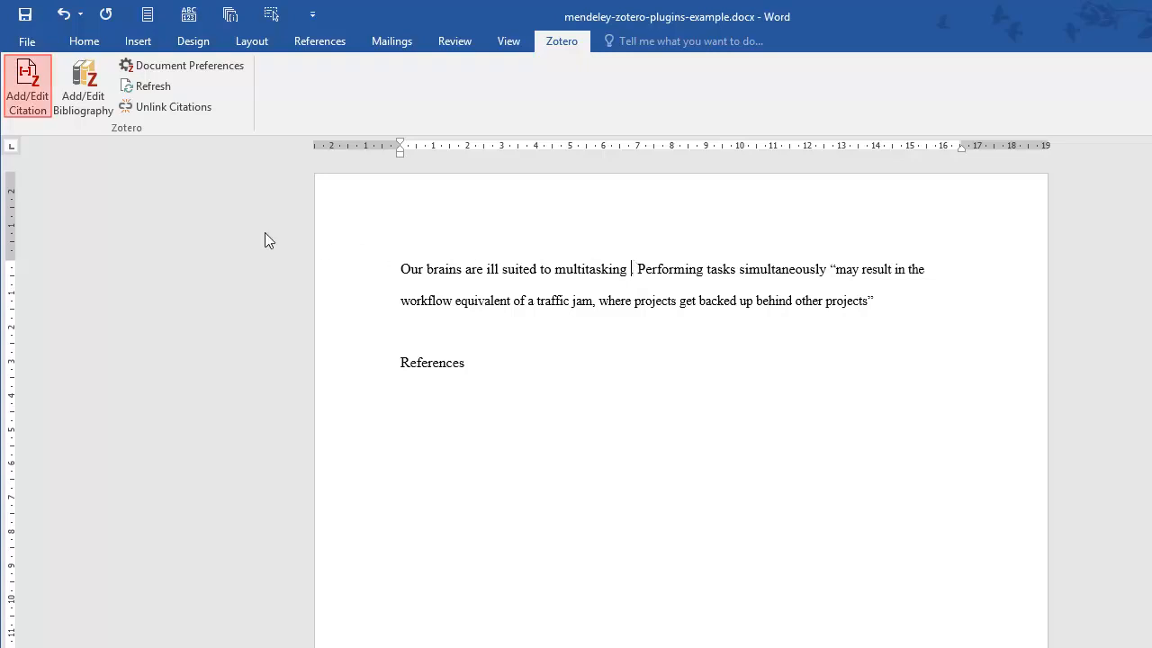
pyautogui.click(27, 86)
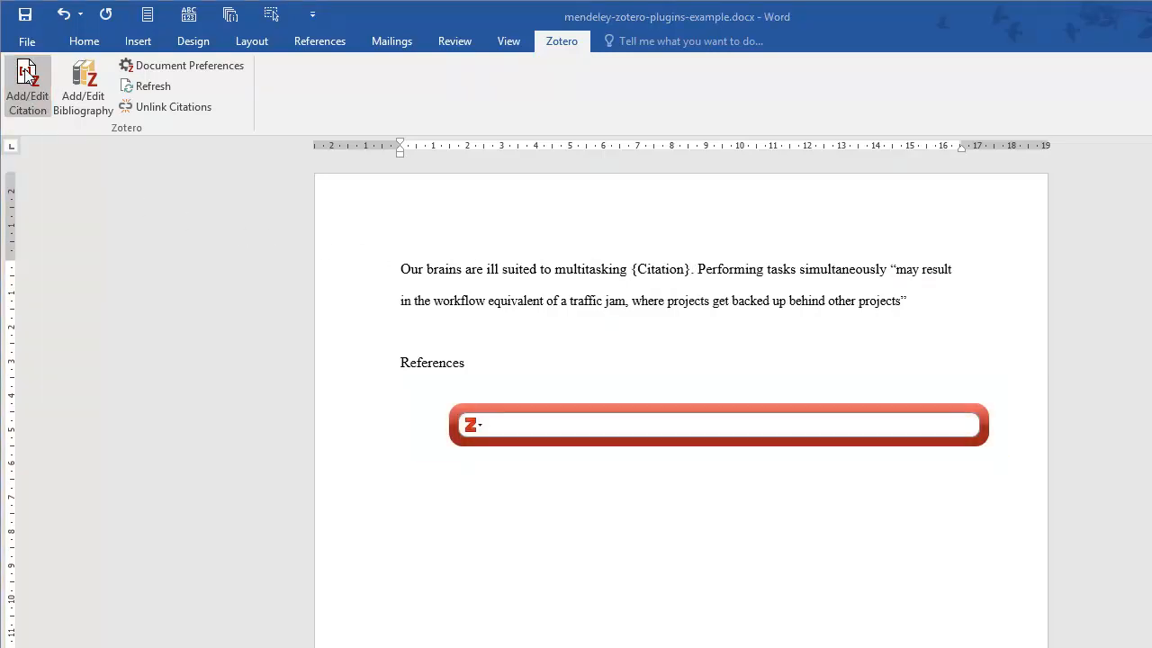
pyautogui.write('koch')
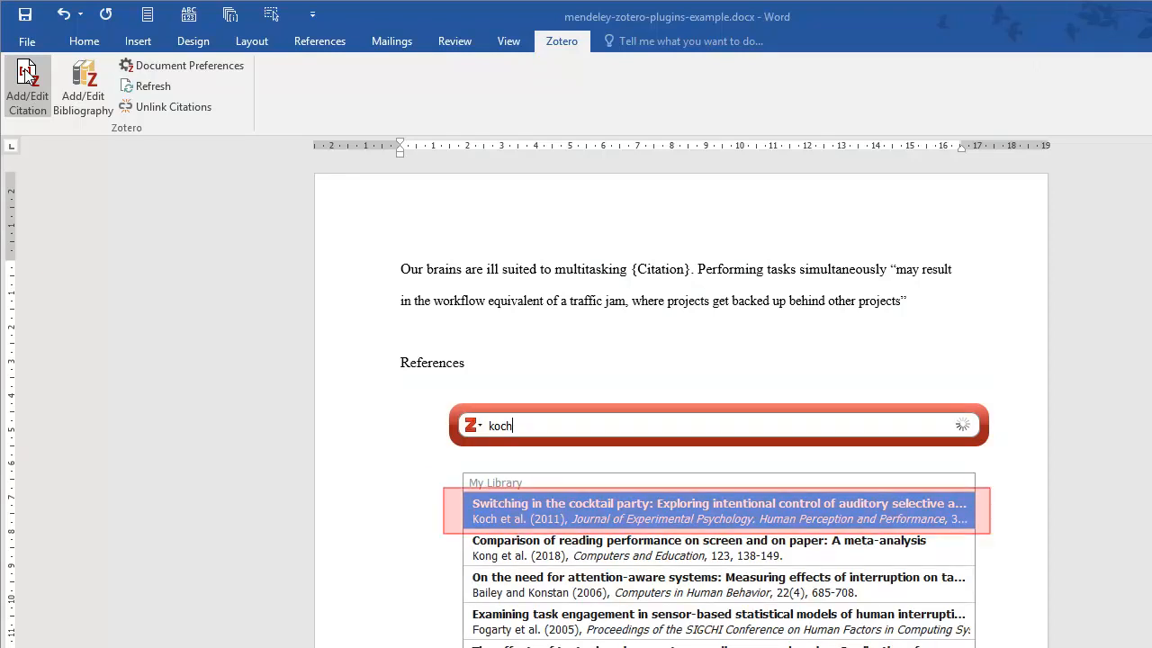
pyautogui.click(712, 511)
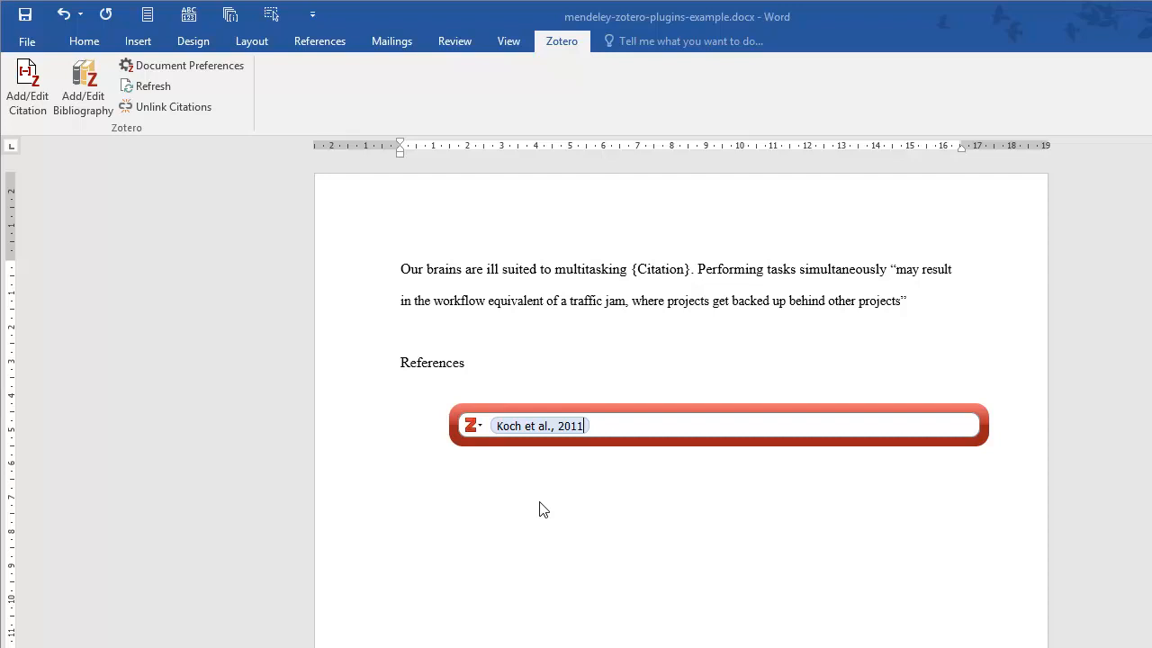
pyautogui.write('Tombu et al., 2011')
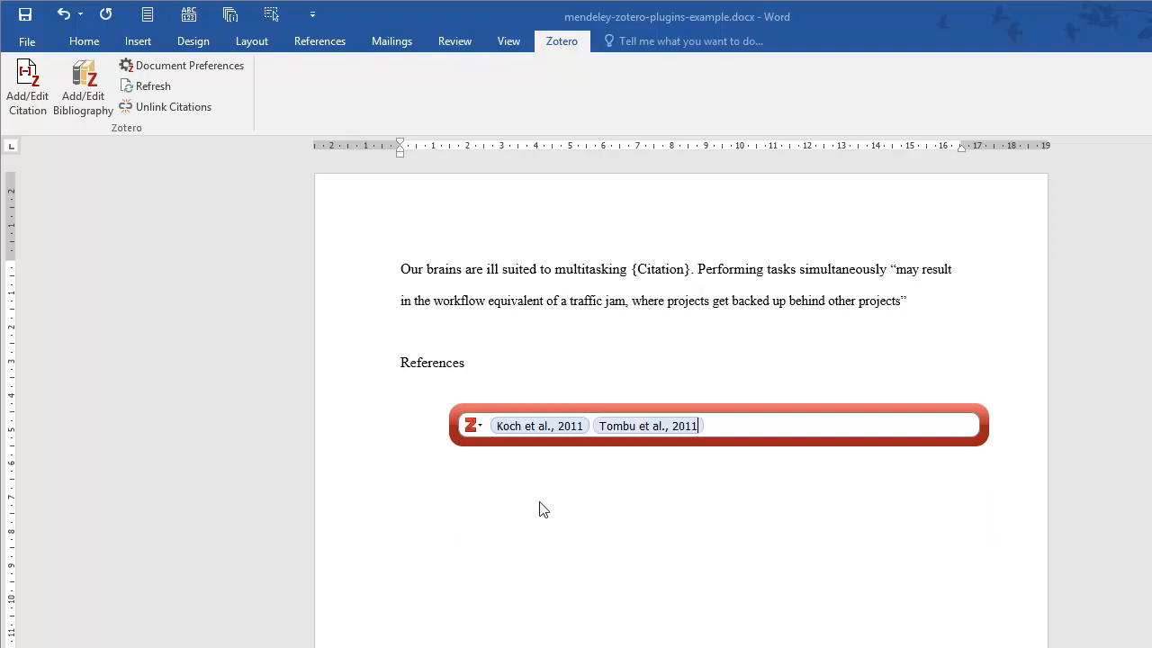
pyautogui.write('Wood')
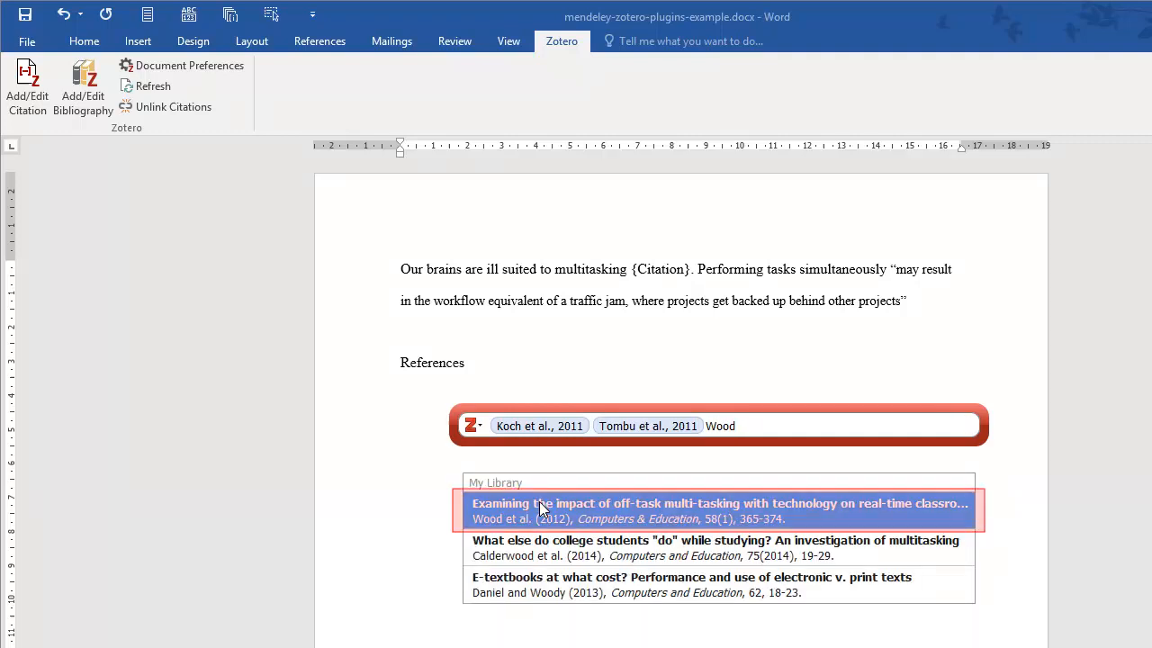
pyautogui.click(718, 511)
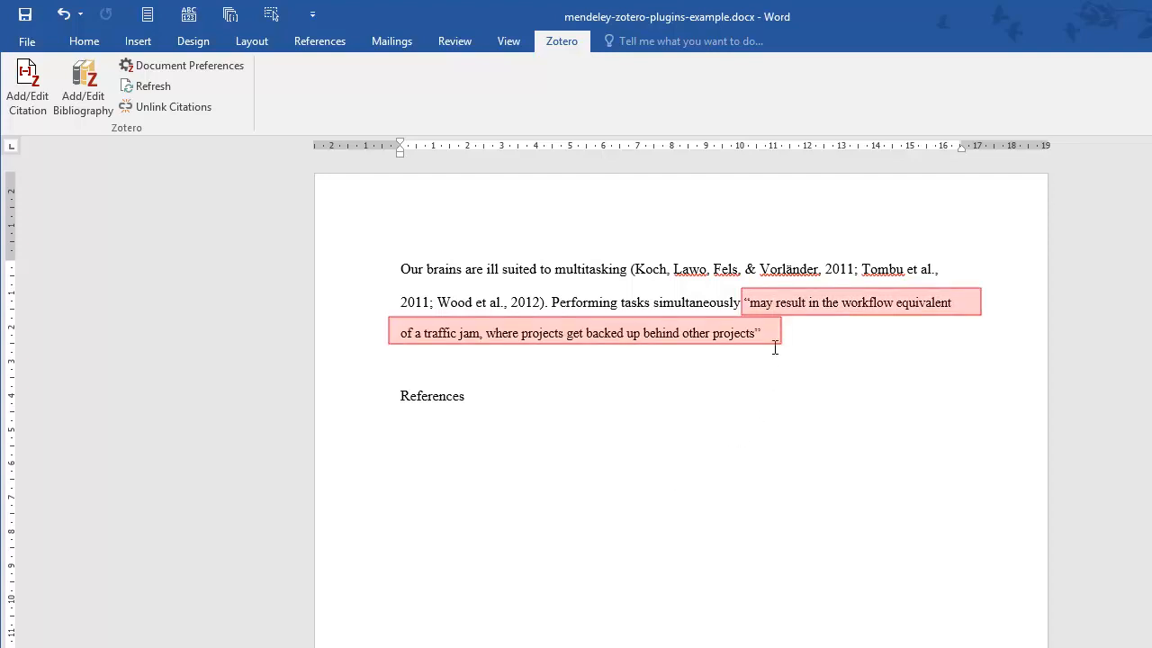
# Insert an Aral et al. 2008 citation with page 17 after the quotation.
pyautogui.click(27, 81)
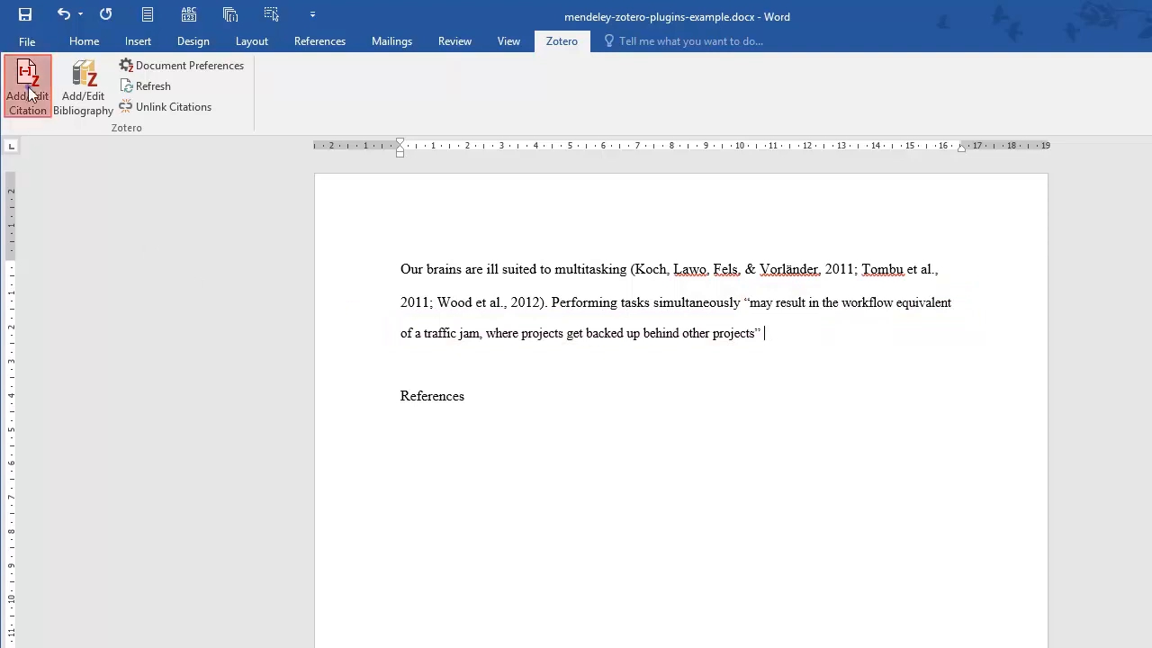
pyautogui.write('aral')
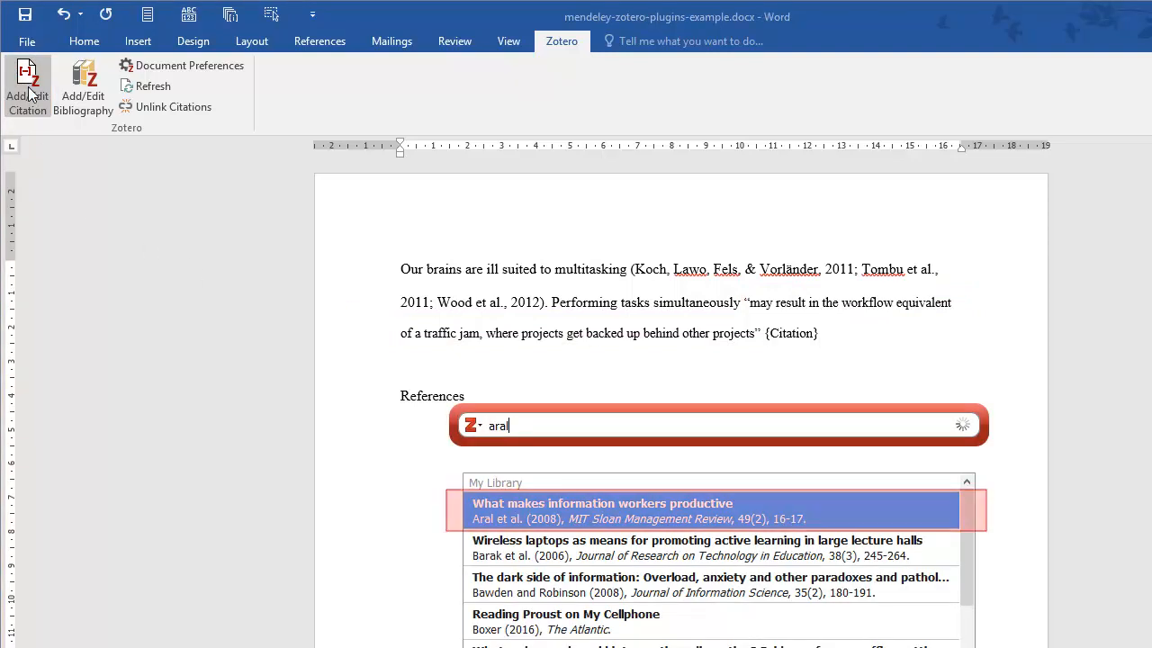
pyautogui.click(602, 511)
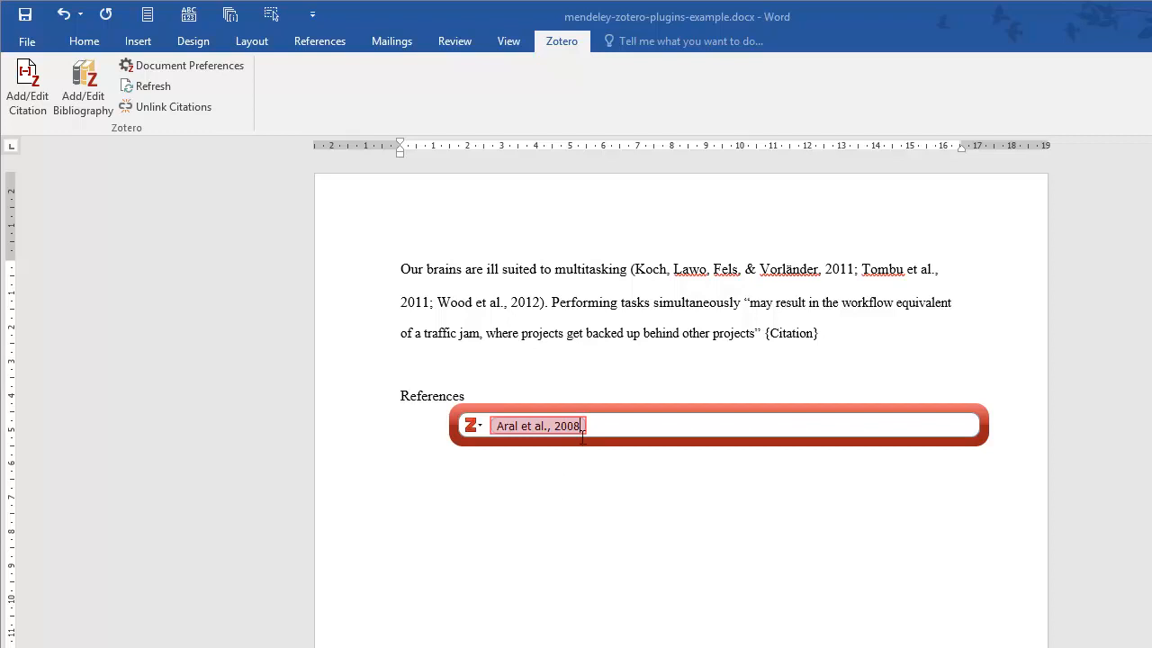
pyautogui.click(536, 425)
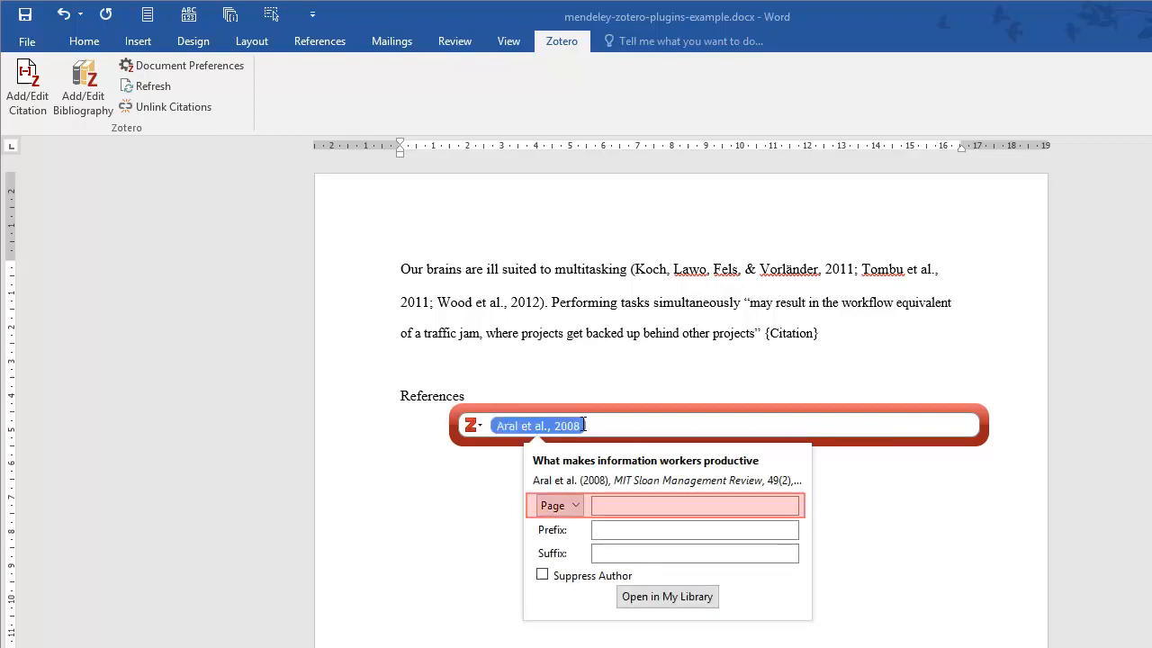
pyautogui.write('17')
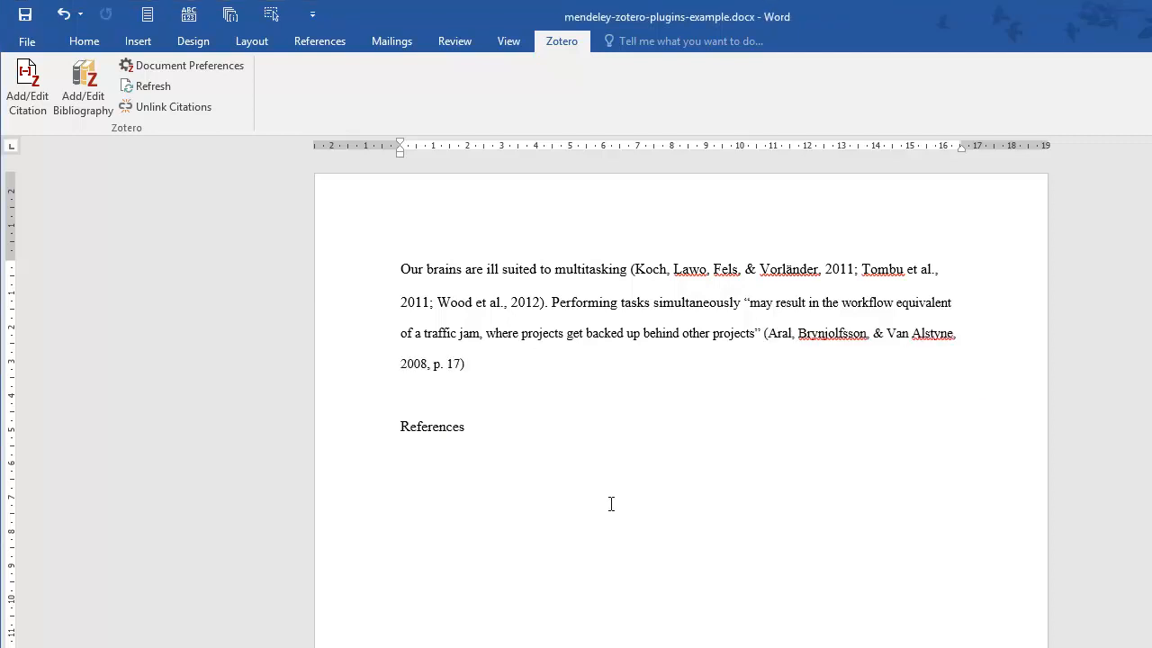
pyautogui.moveTo(532, 502)
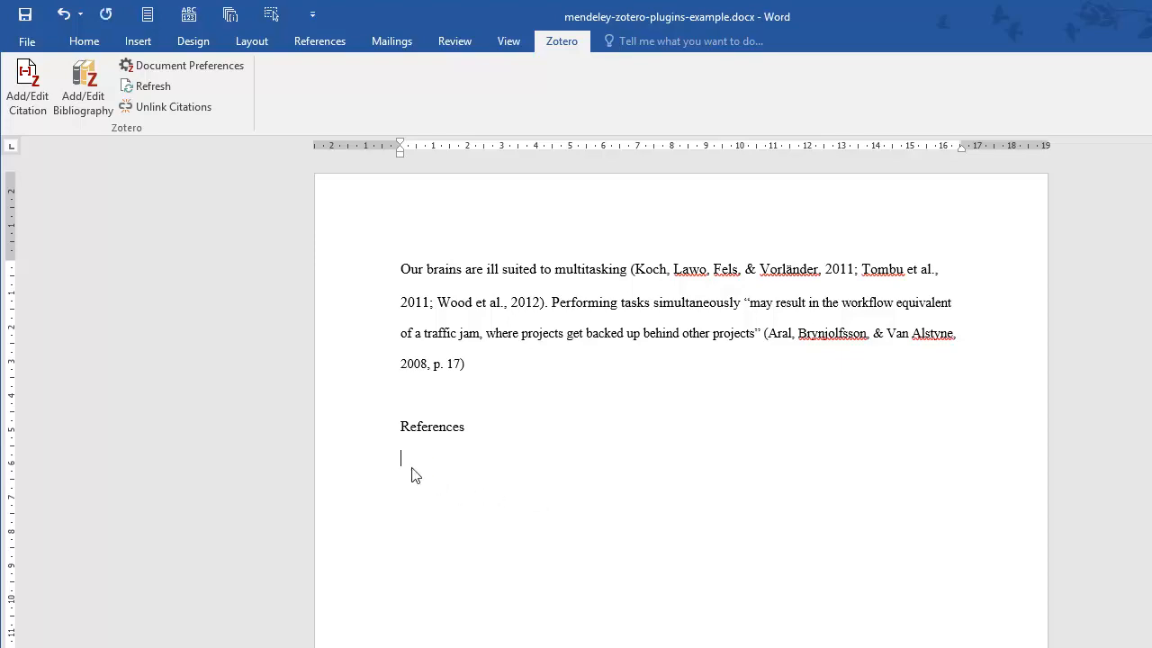
# Generate the bibliography under the References heading with Add/Edit Bibliography.
pyautogui.click(83, 86)
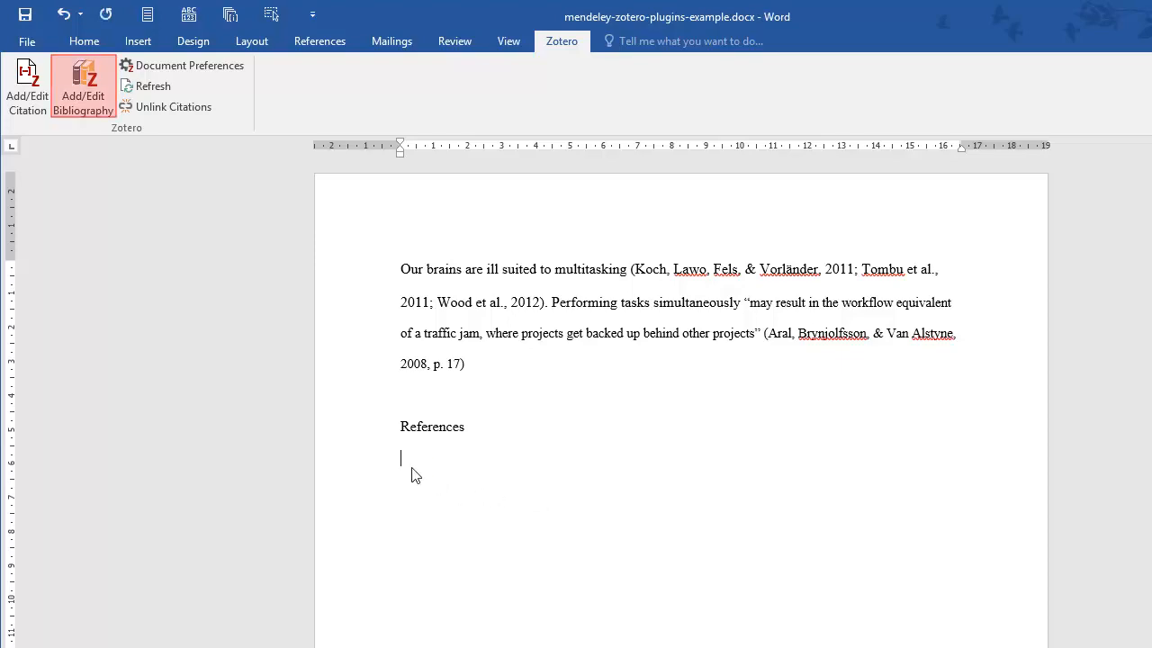
pyautogui.click(82, 86)
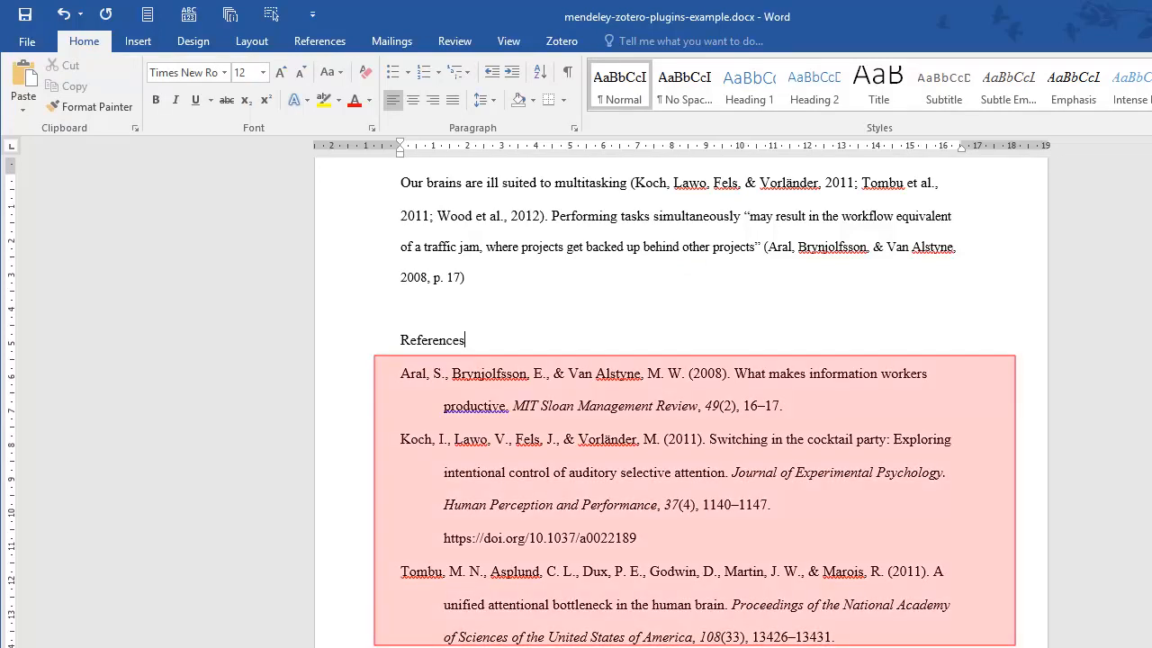